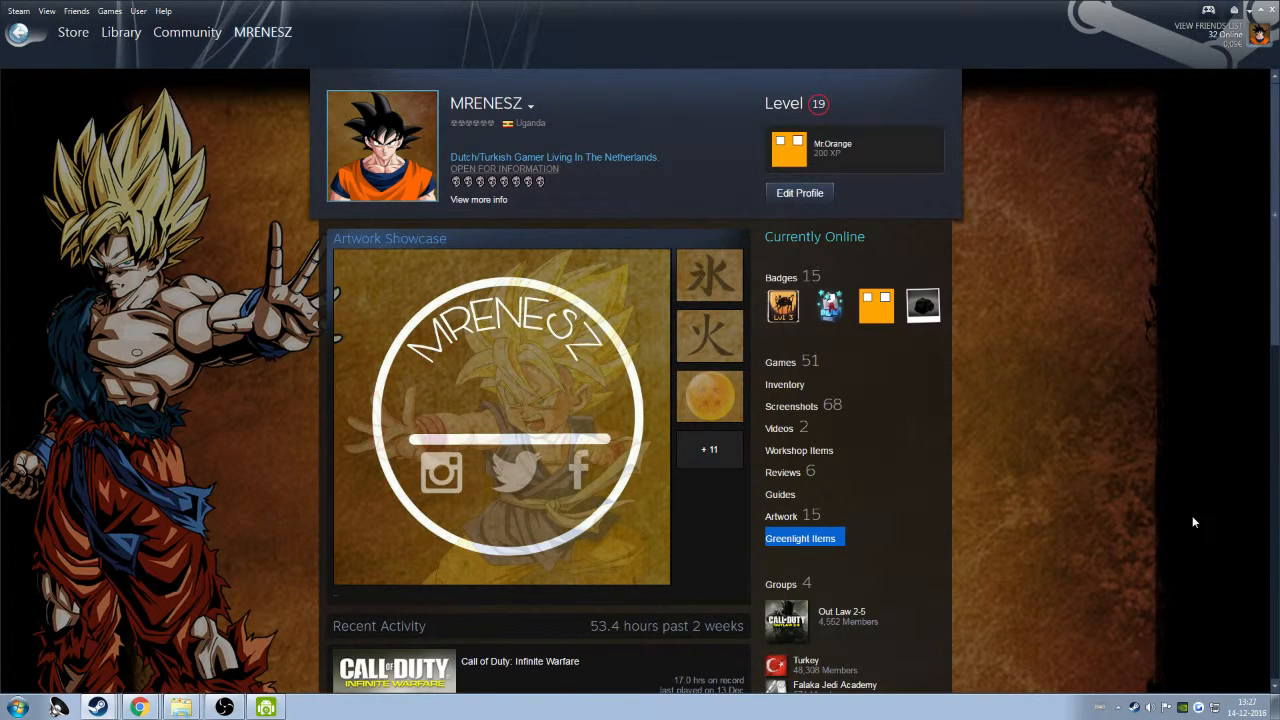
mouse_move(506, 124)
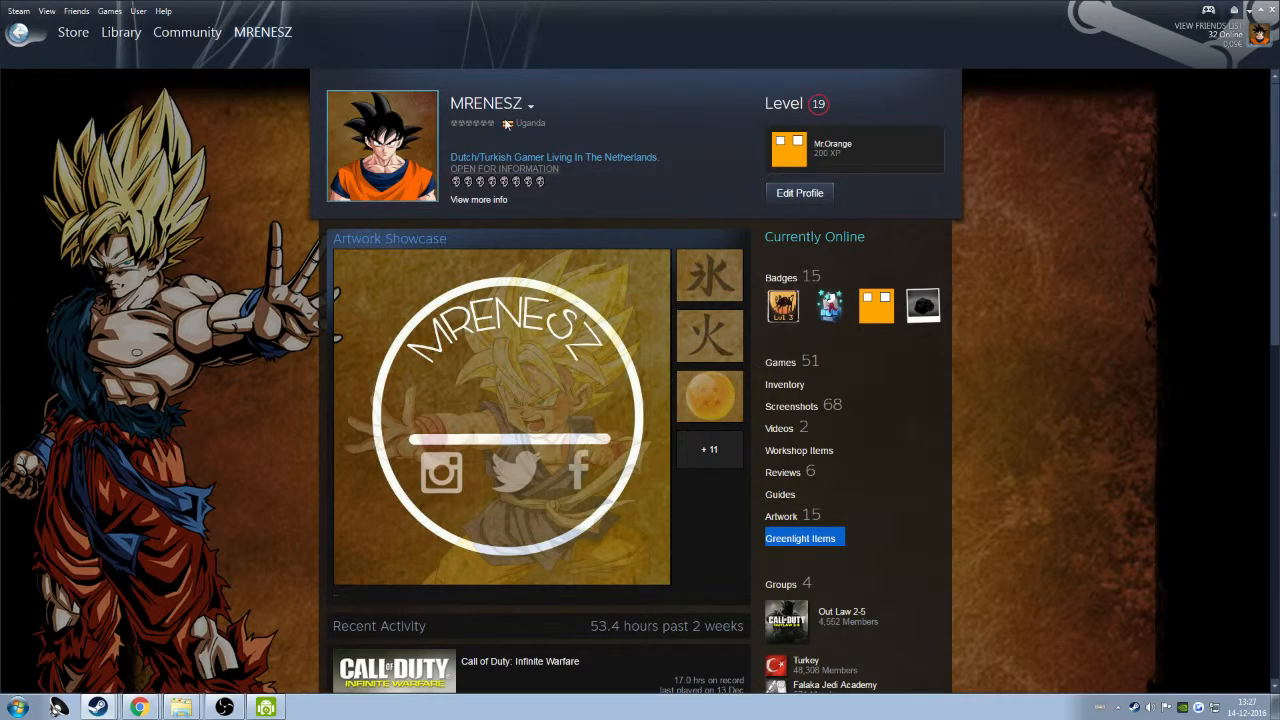
mouse_move(96, 612)
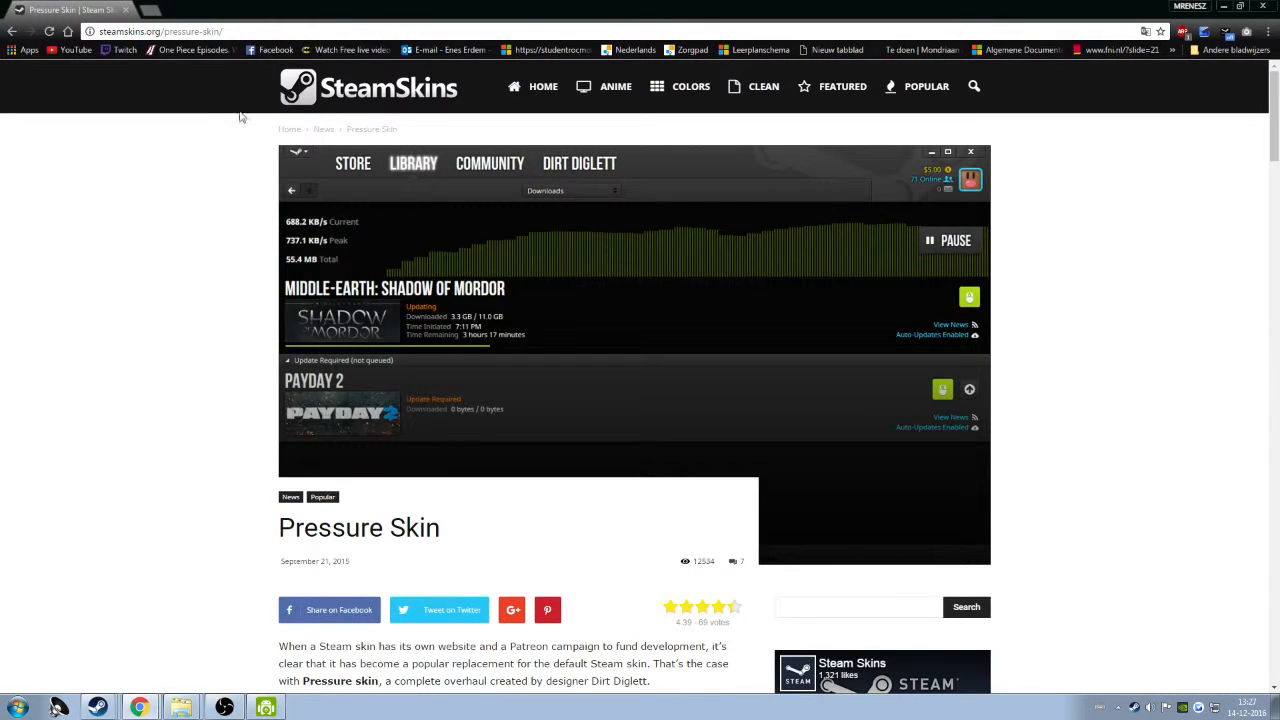
mouse_move(410, 128)
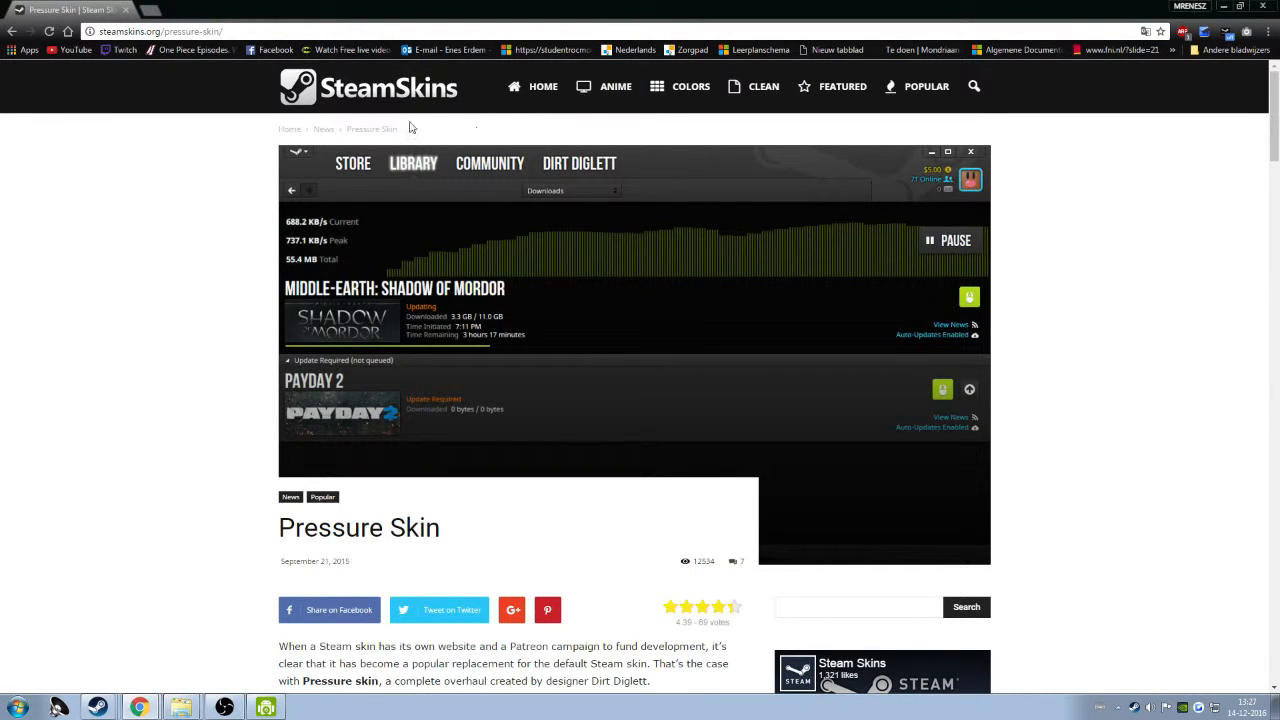
Scroll down through the Pressure Skin review and screenshots on steamskins.org
scroll(down, 3)
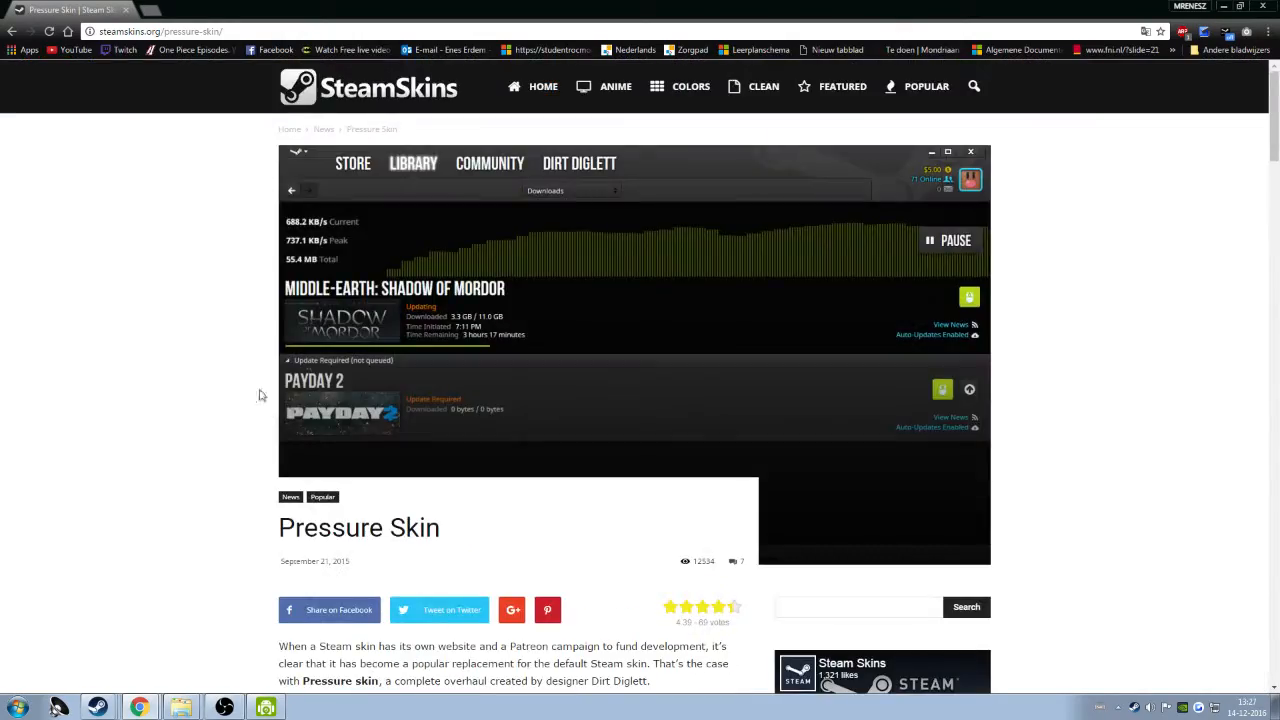
scroll(down, 3)
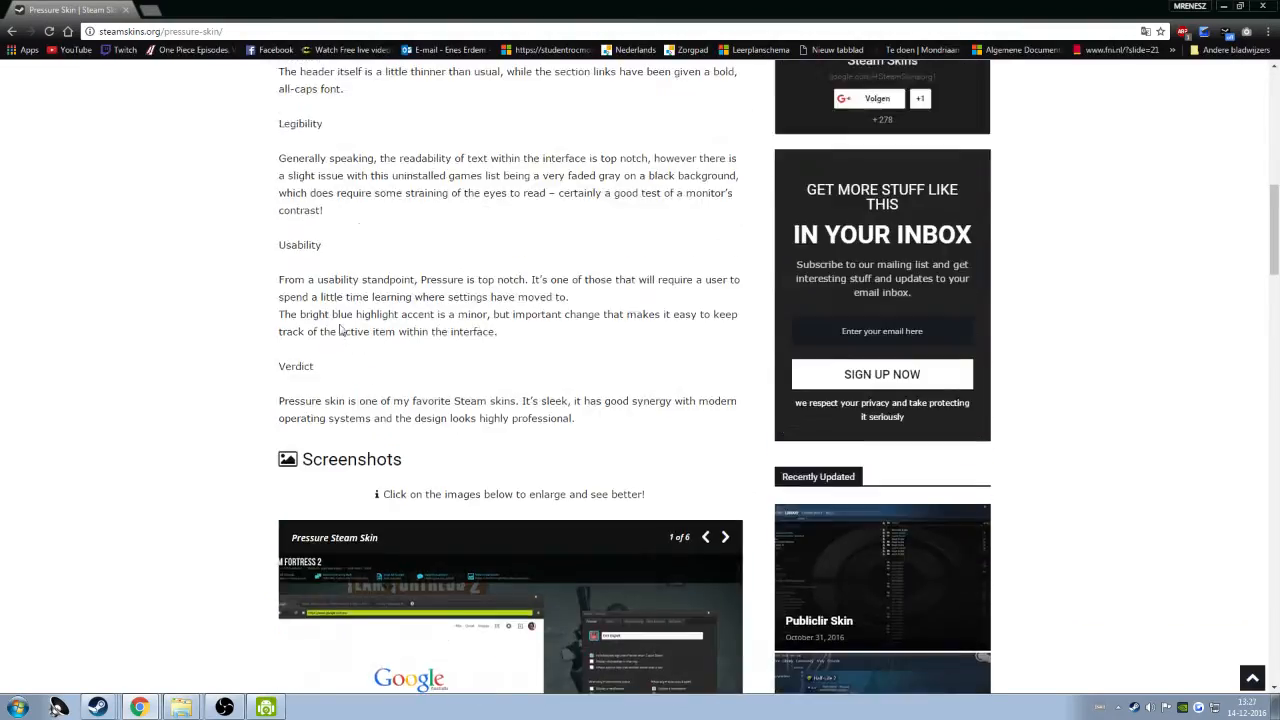
scroll(down, 3)
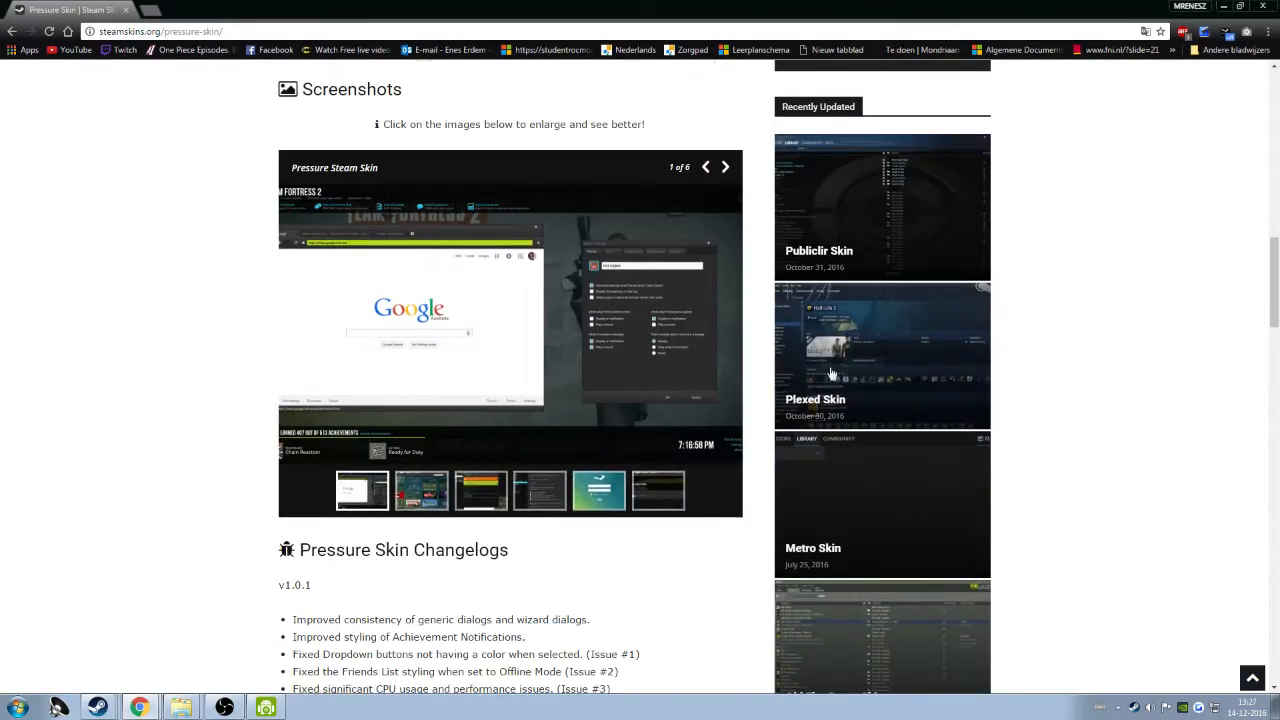
scroll(down, 3)
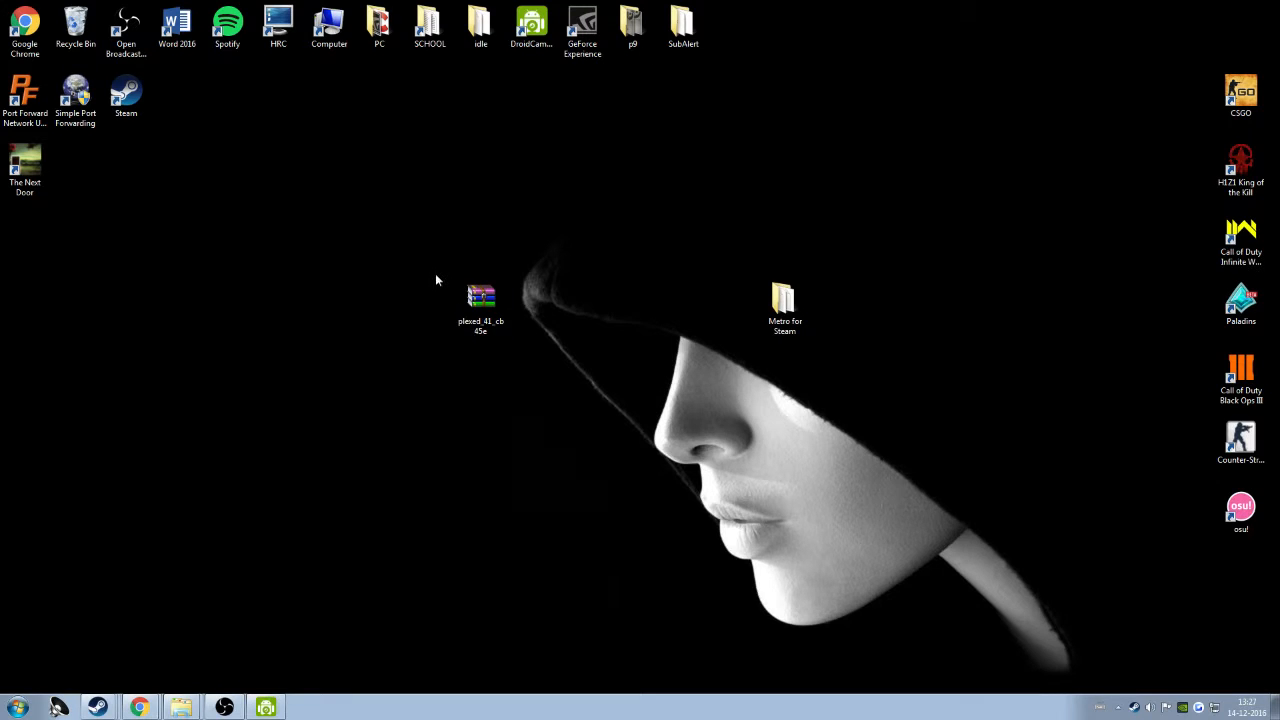
Extract the Plexed 4.1 folder from the downloaded skin zip onto the desktop
double_click(480, 296)
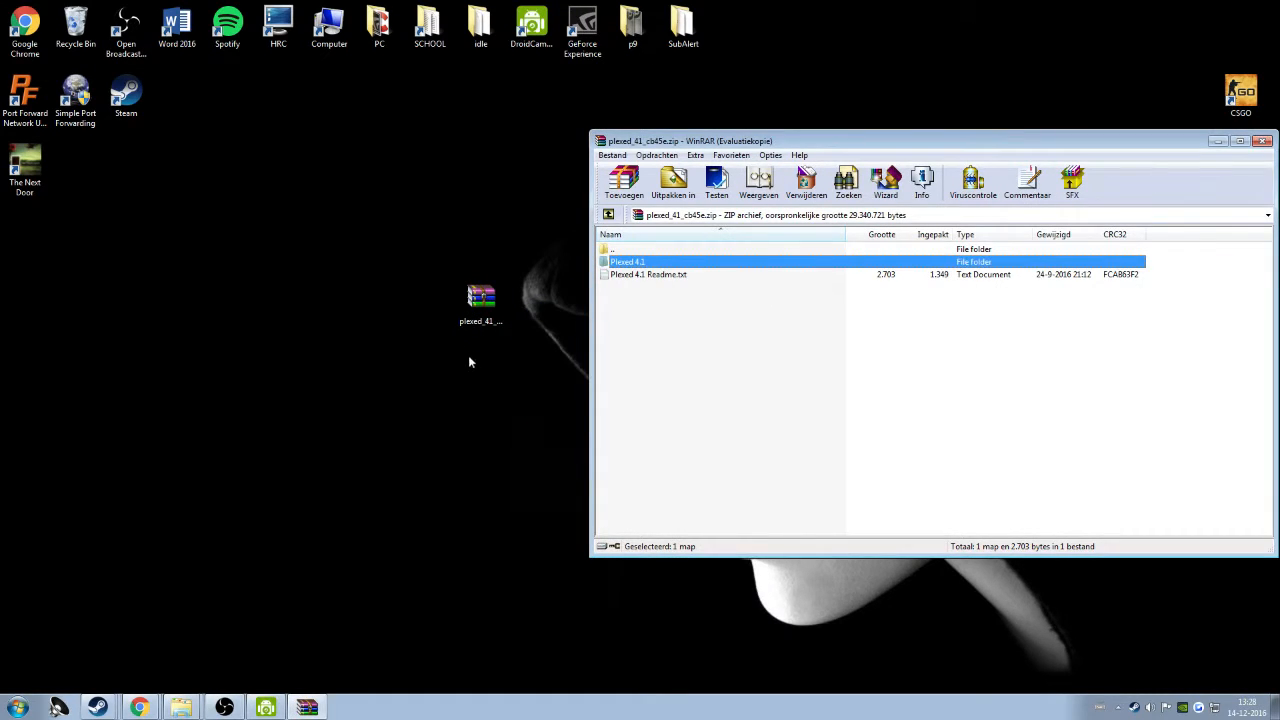
mouse_move(668, 270)
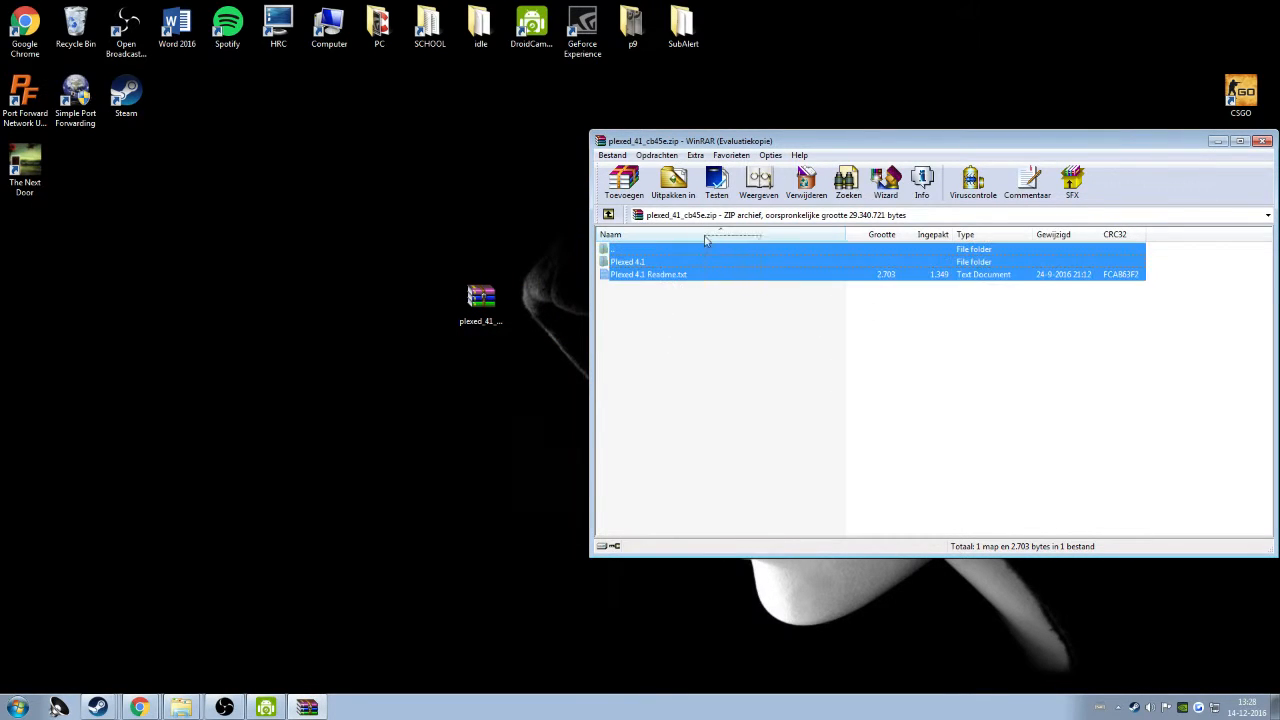
click(700, 248)
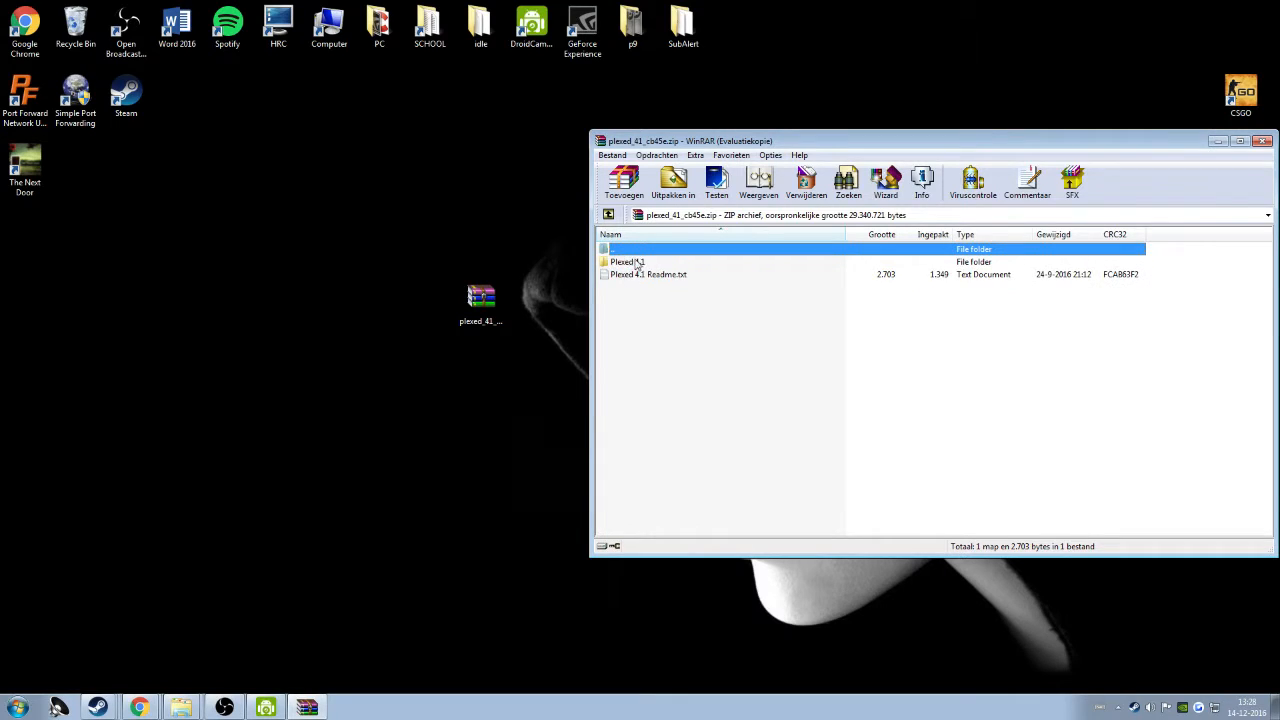
click(628, 260)
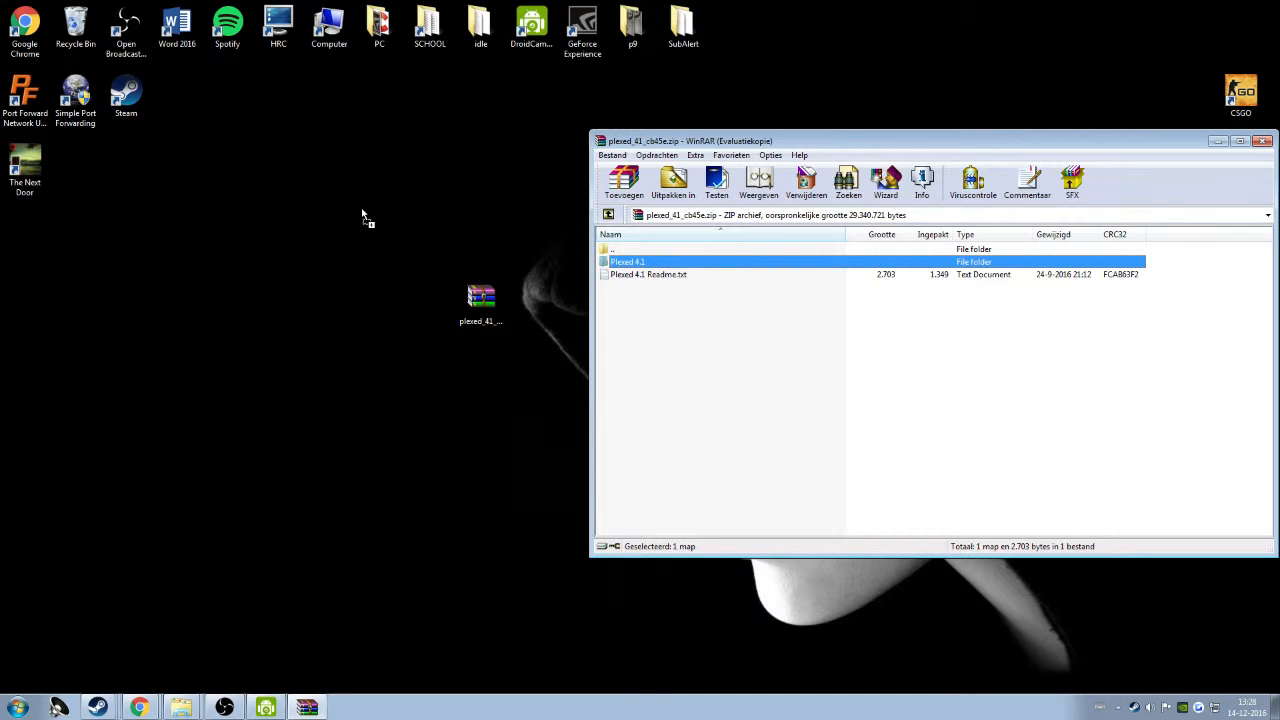
click(672, 180)
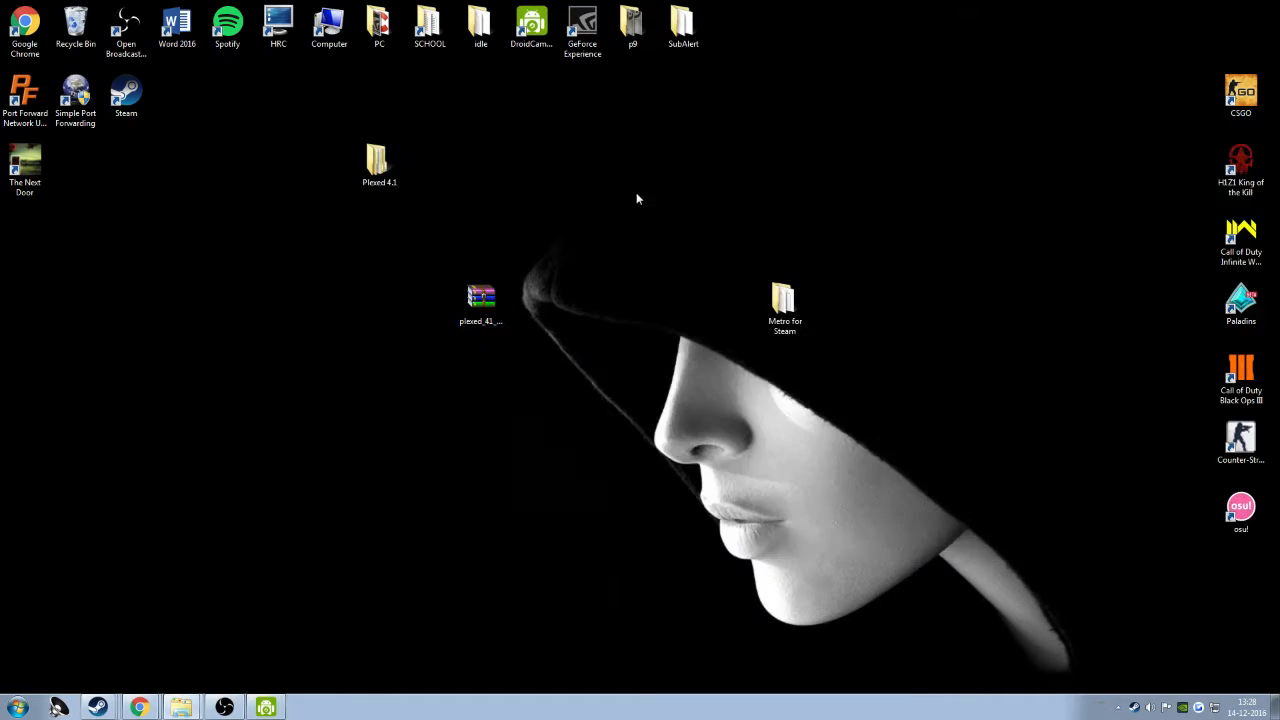
Open the extracted Plexed 4.1 folder and move the Steam shortcut to open desktop space
click(380, 160)
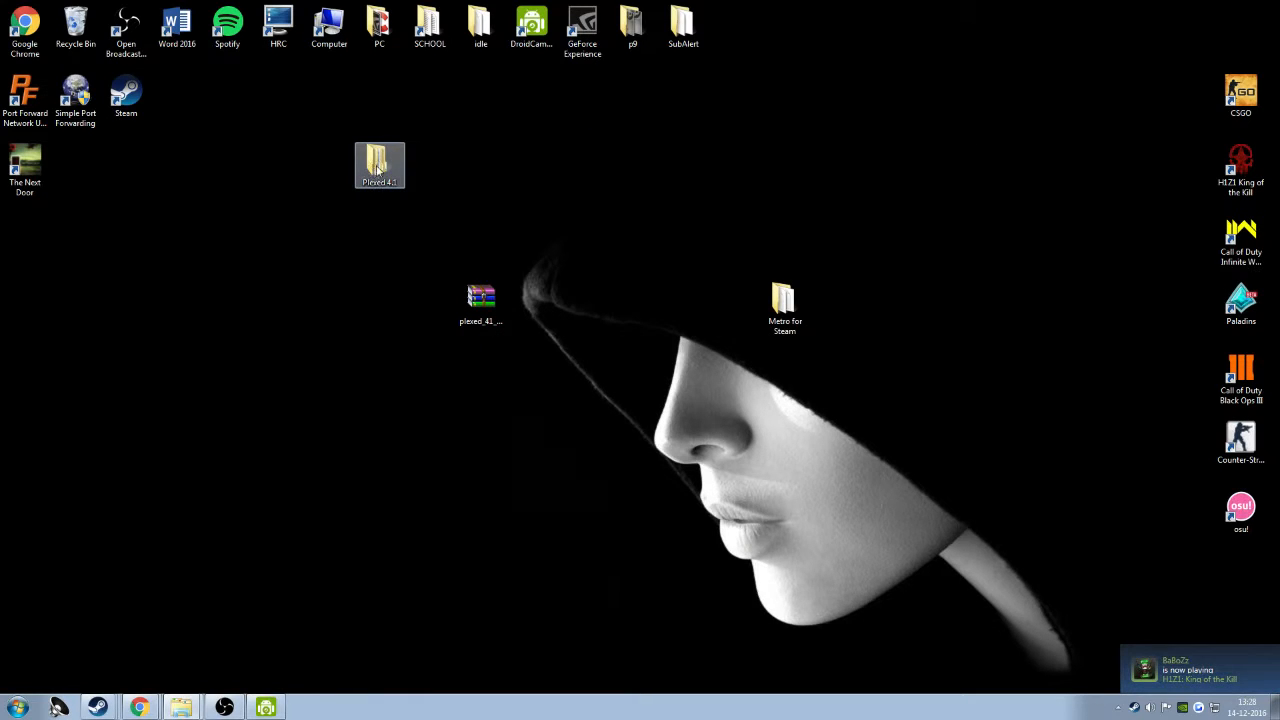
double_click(380, 166)
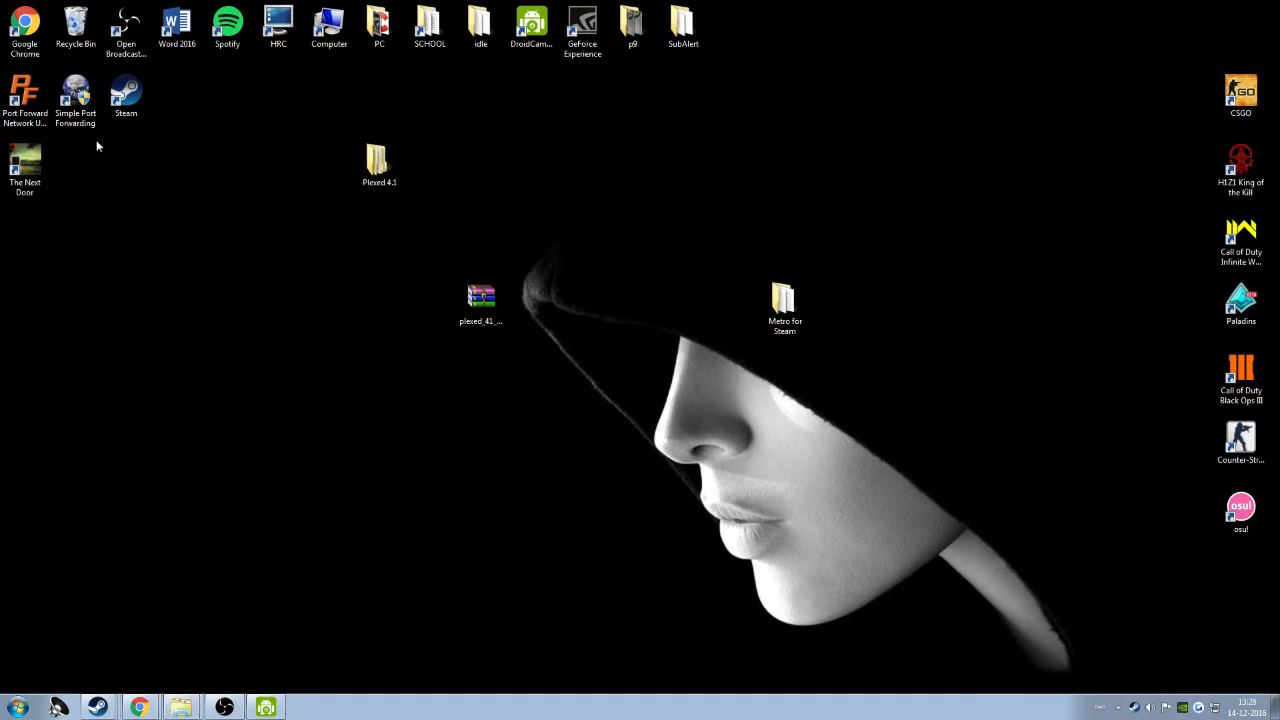
drag(124, 96, 228, 236)
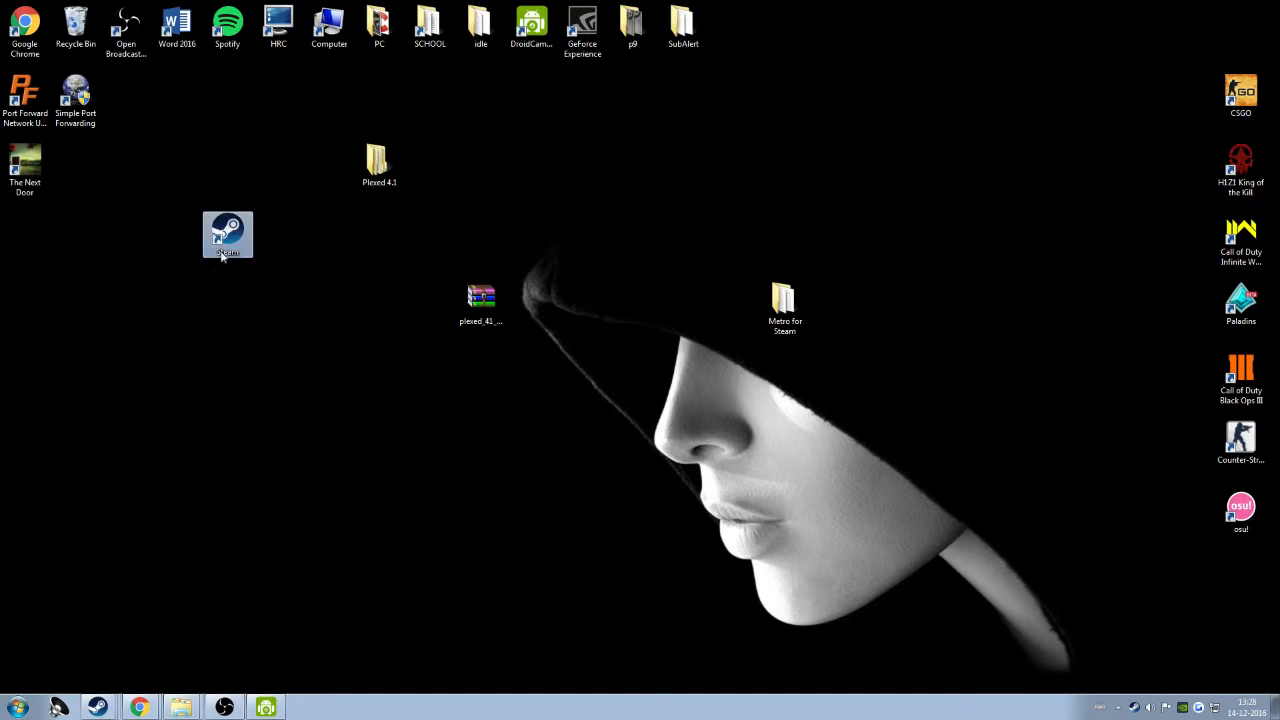
Reach Steam's install folder via the shortcut's Properties > Open File Location
right_click(228, 236)
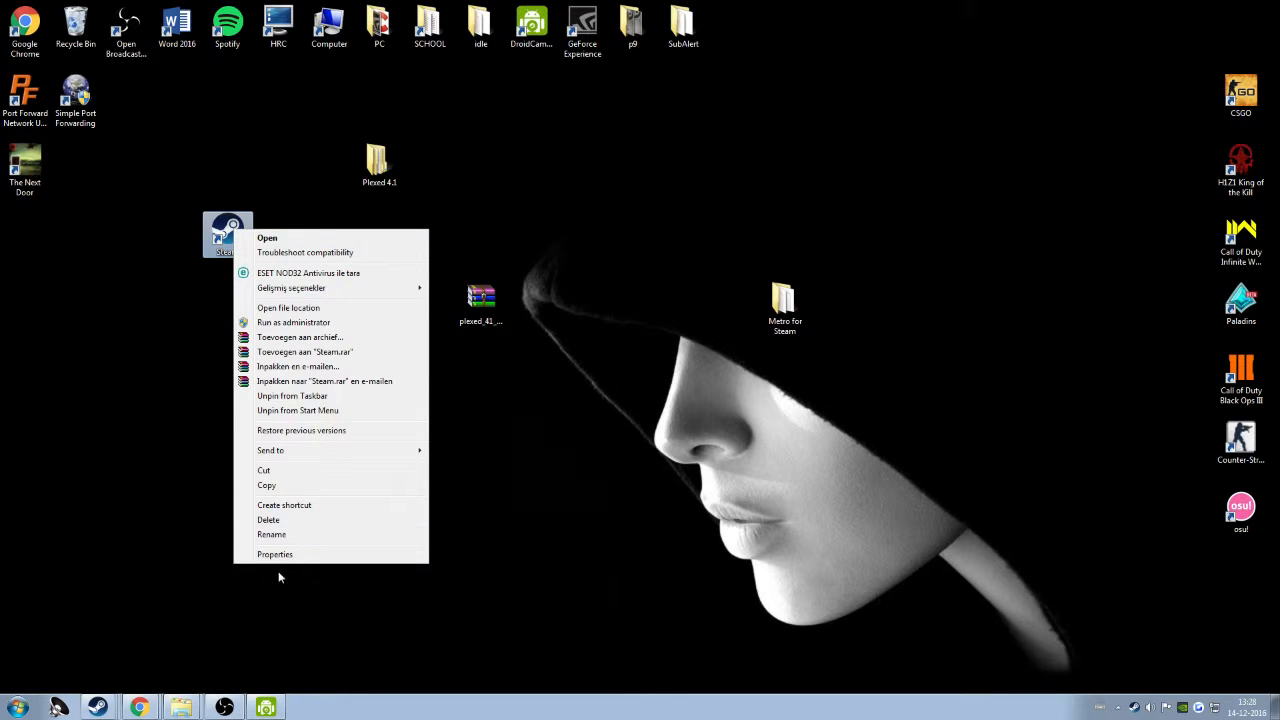
click(276, 554)
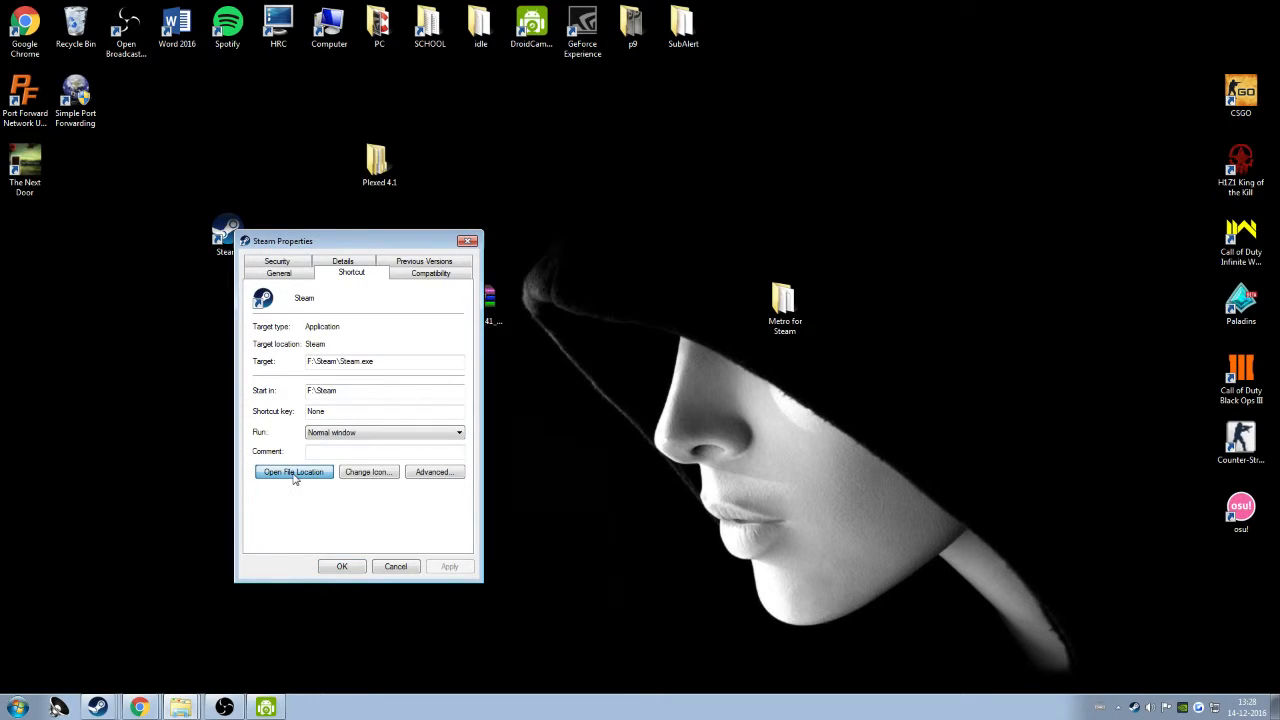
click(292, 472)
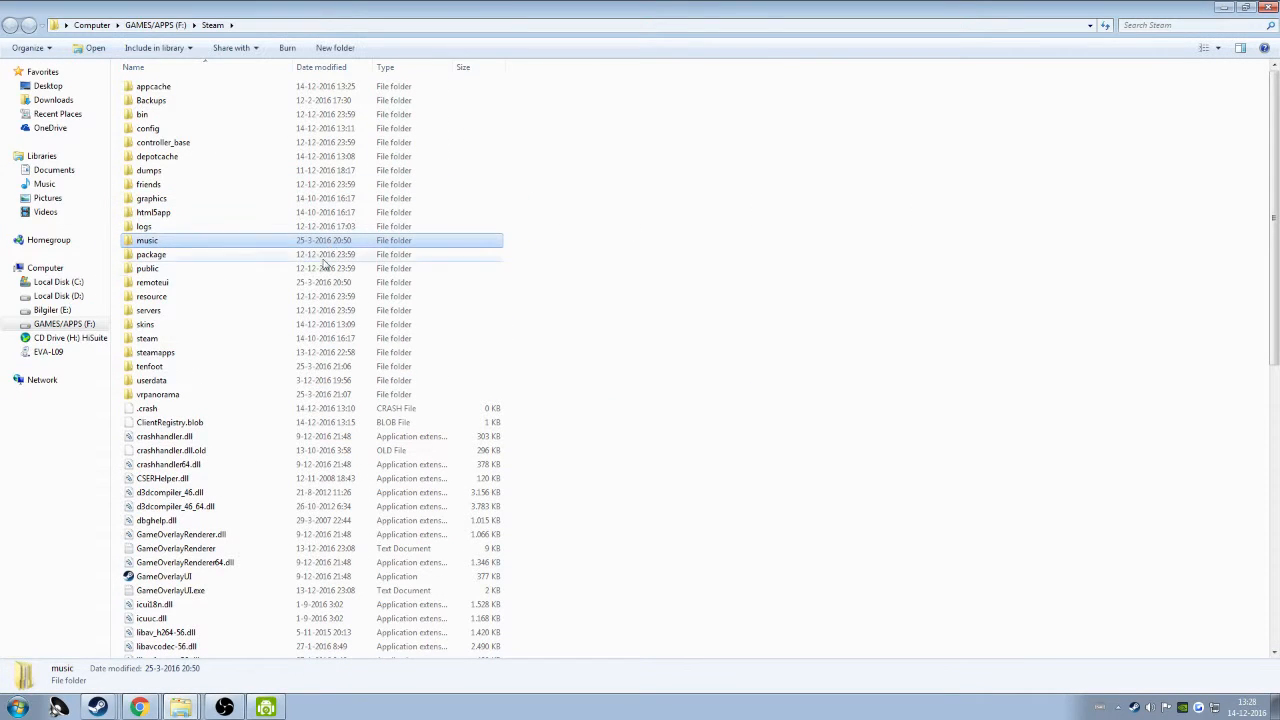
Copy Plexed 4.1 into Steam's skins folder, confirming the friends and resource folder merges
click(148, 310)
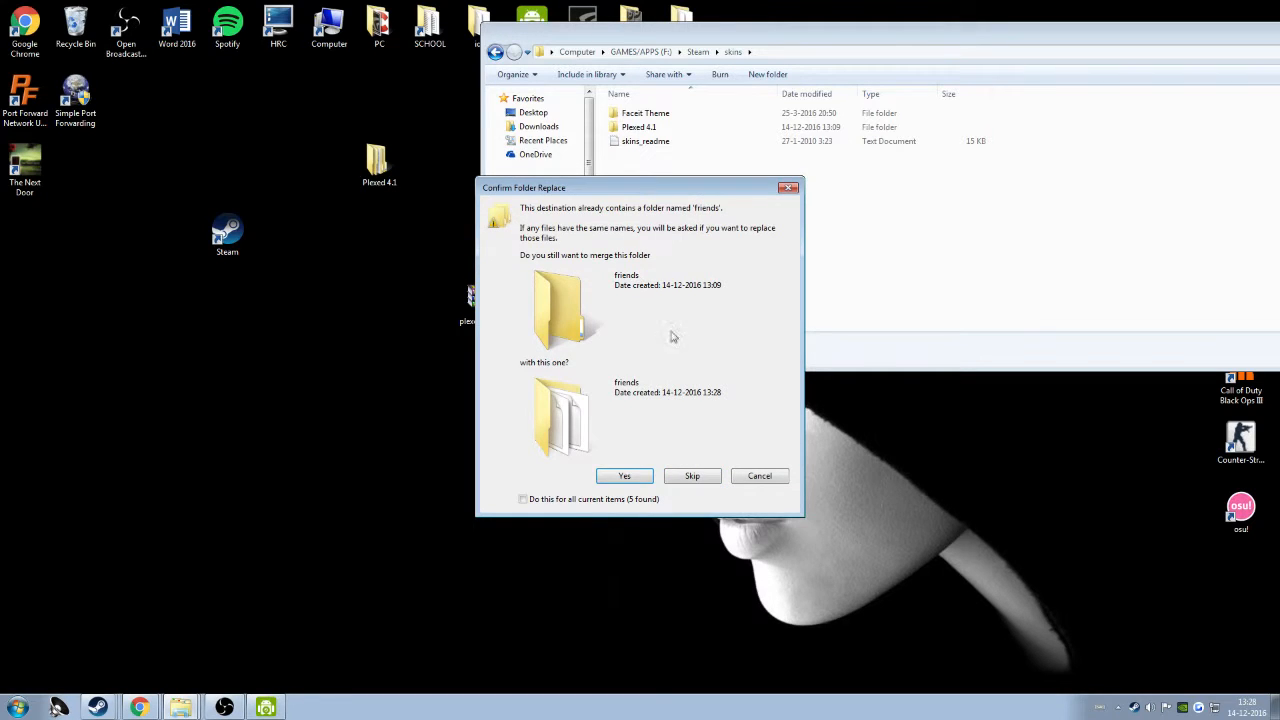
click(624, 476)
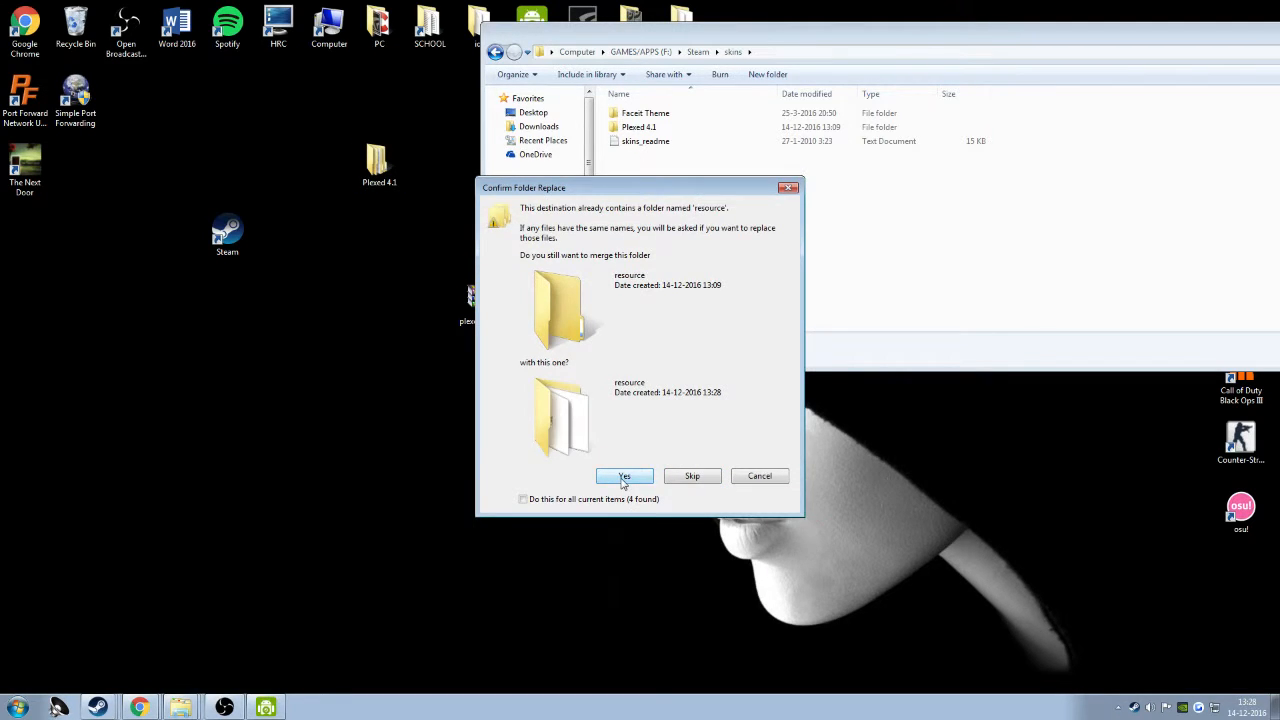
click(624, 476)
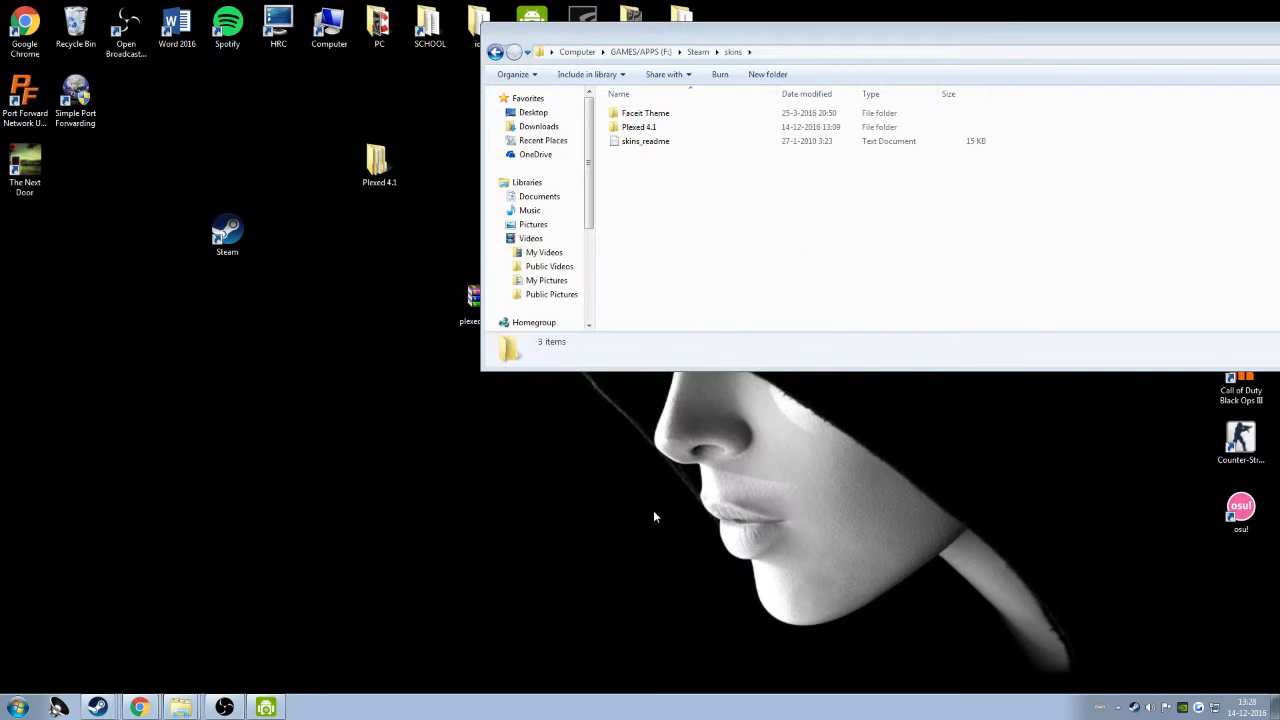
click(638, 128)
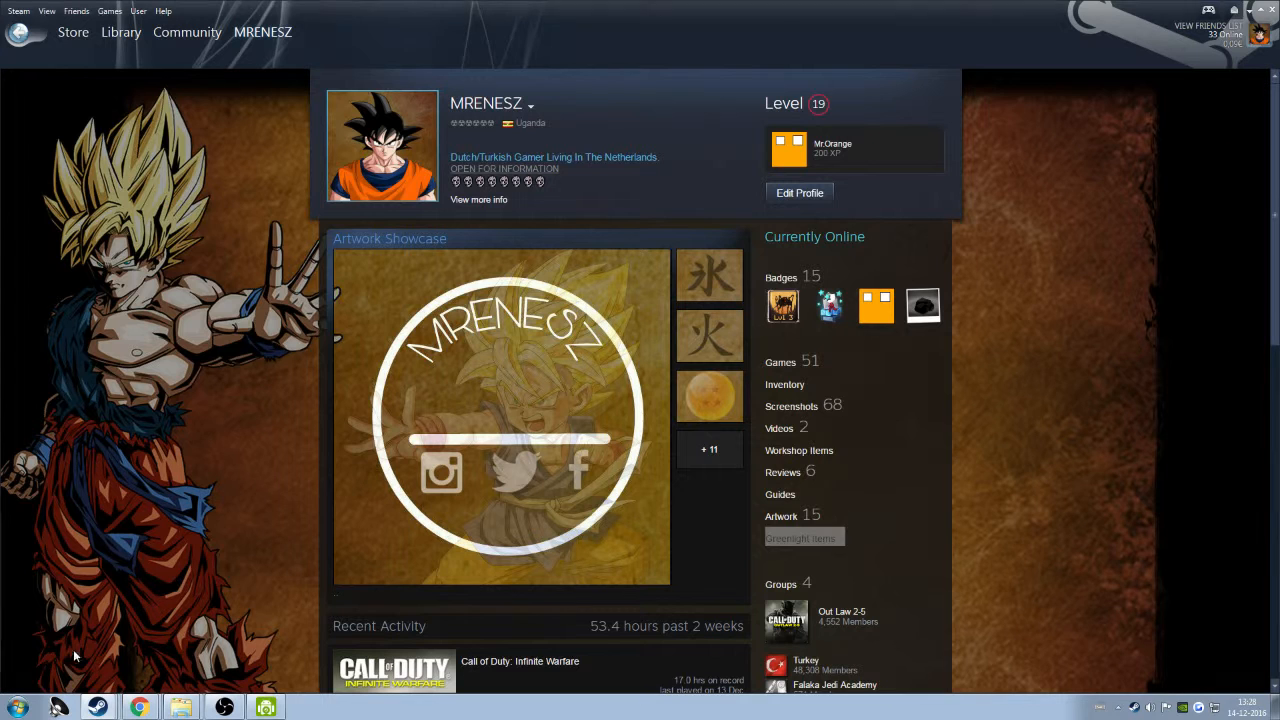
Select Plexed 4.1 as the skin under Steam > Settings > Interface
click(18, 12)
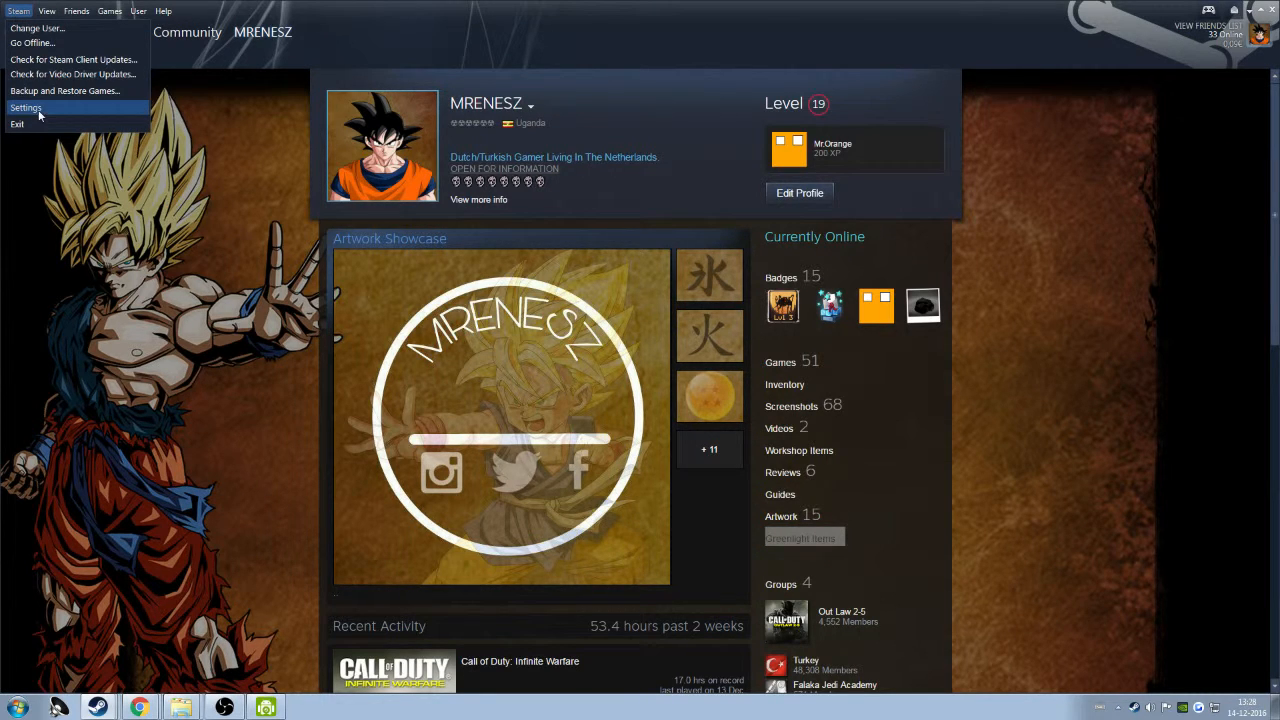
click(24, 108)
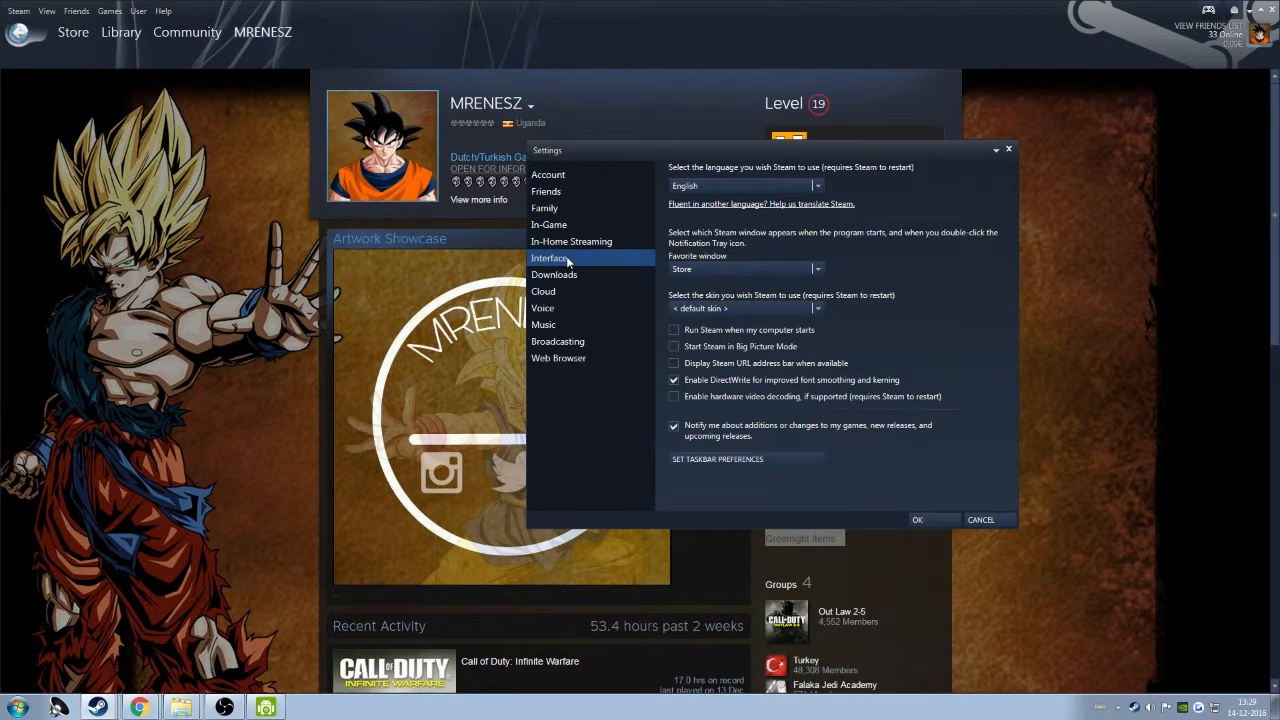
mouse_move(688, 304)
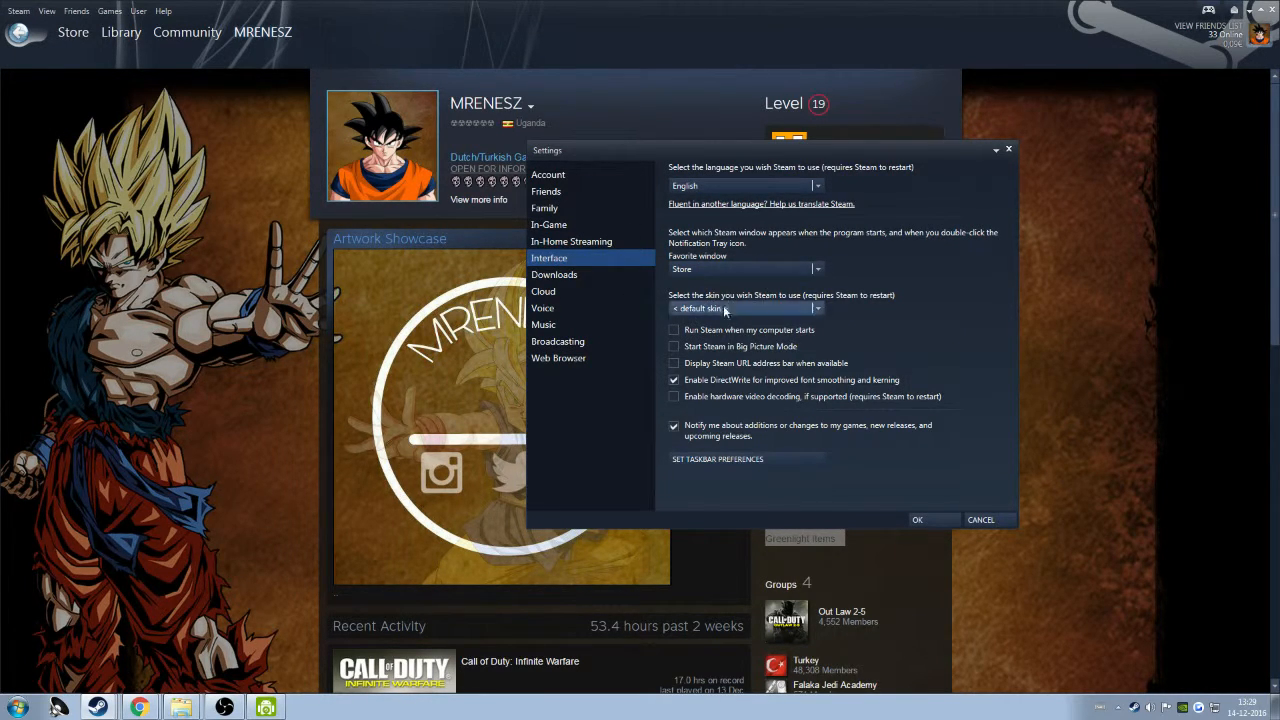
click(816, 308)
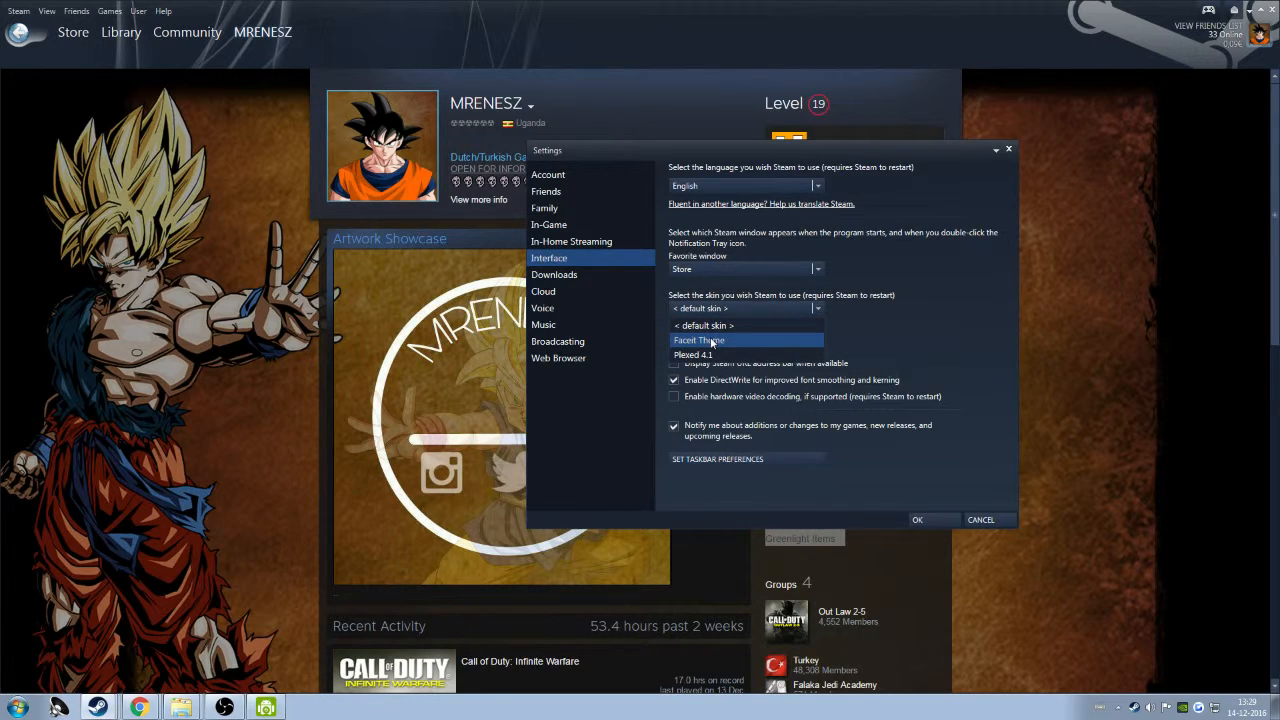
click(916, 520)
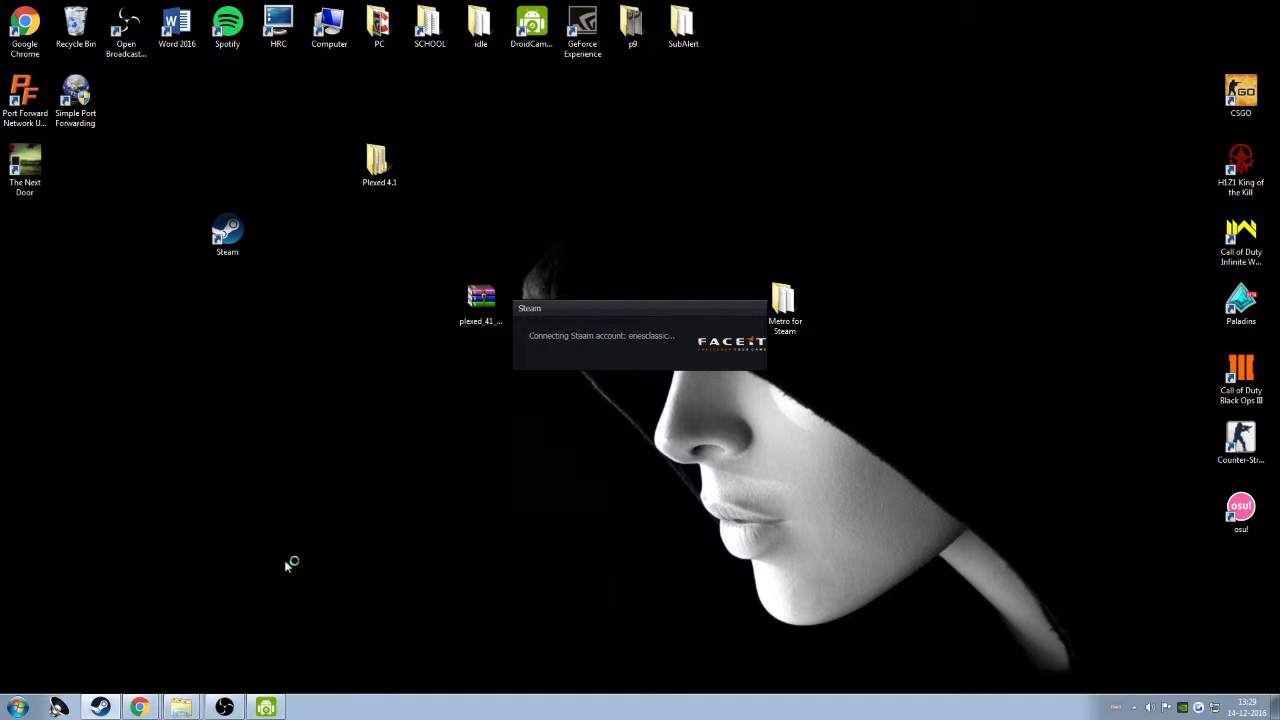
mouse_move(268, 612)
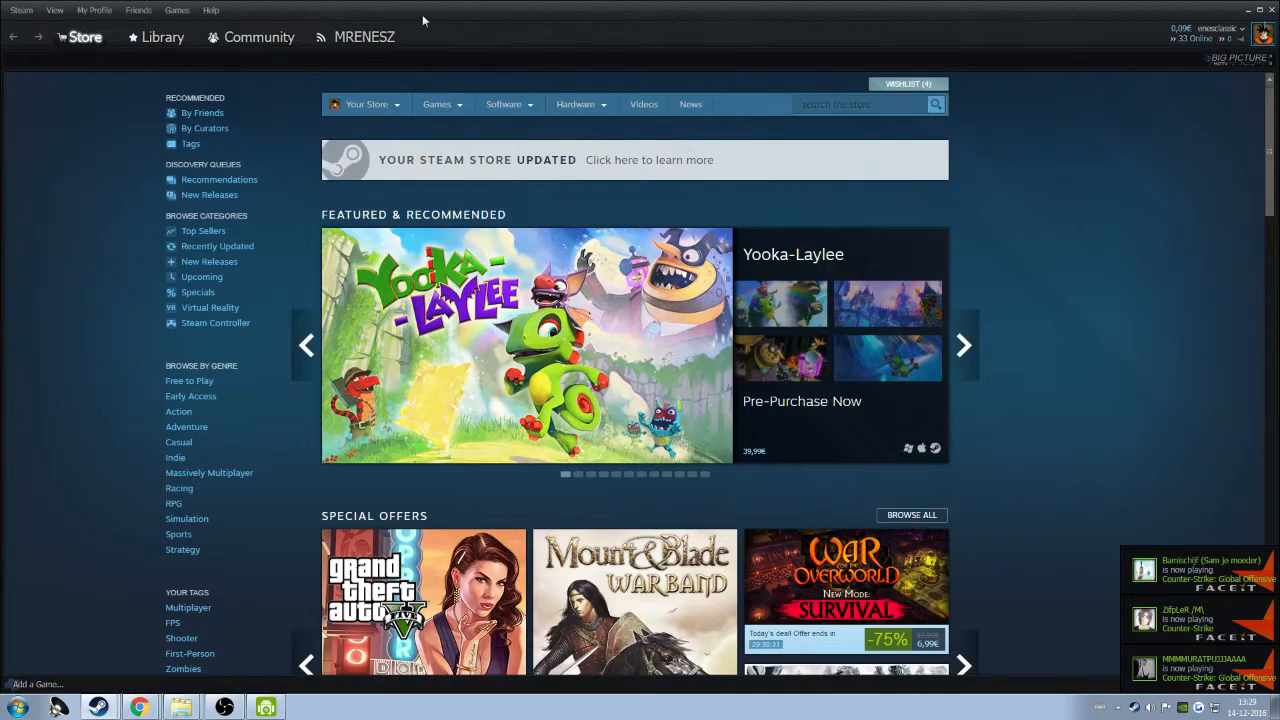
mouse_move(208, 472)
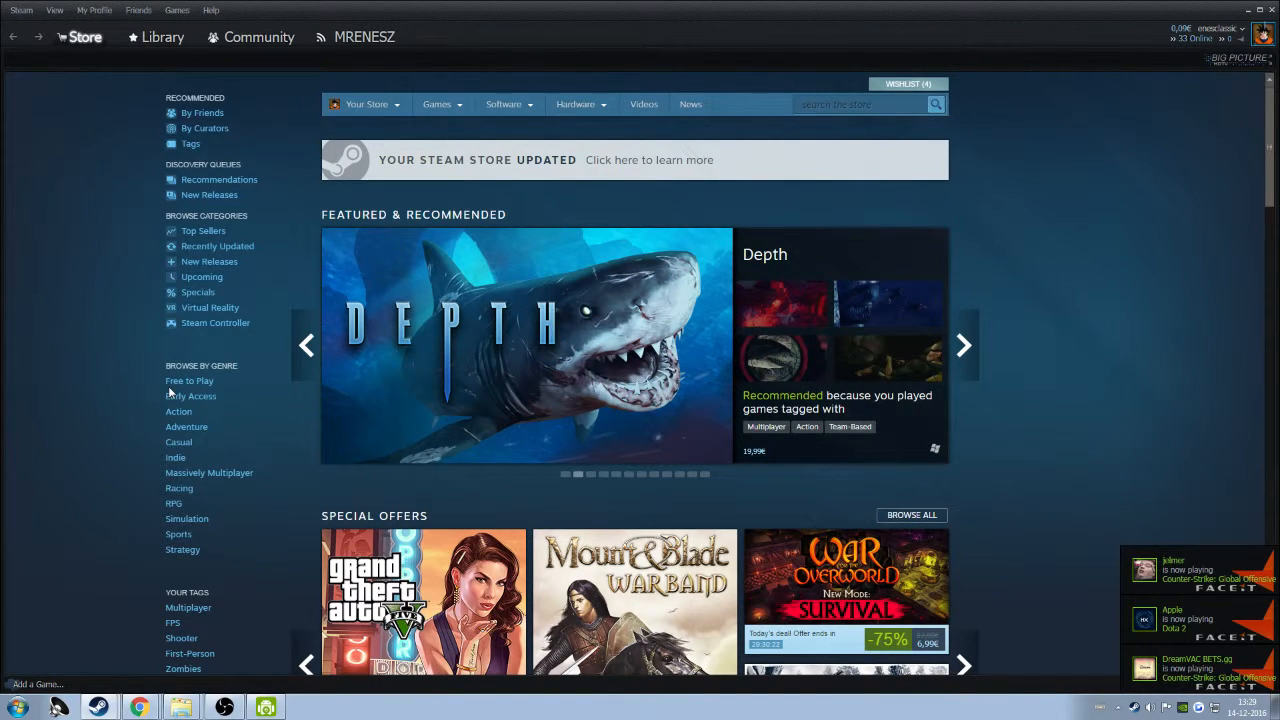
click(964, 344)
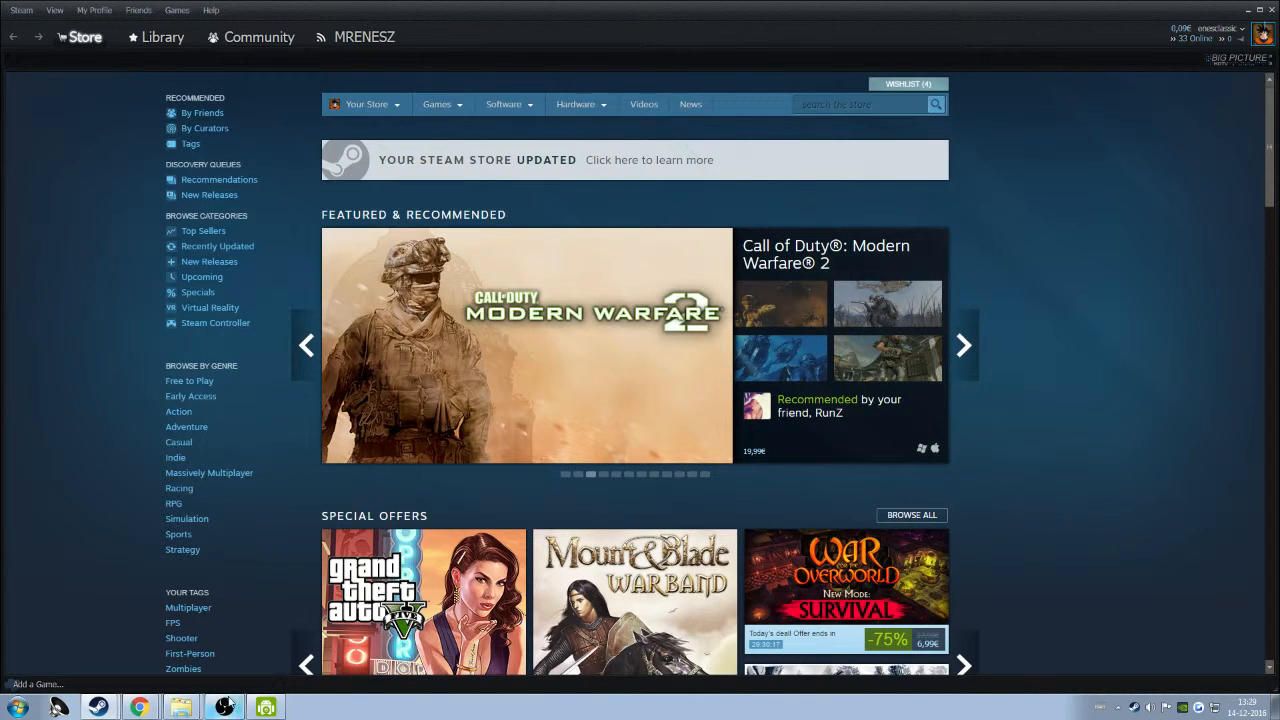
click(224, 708)
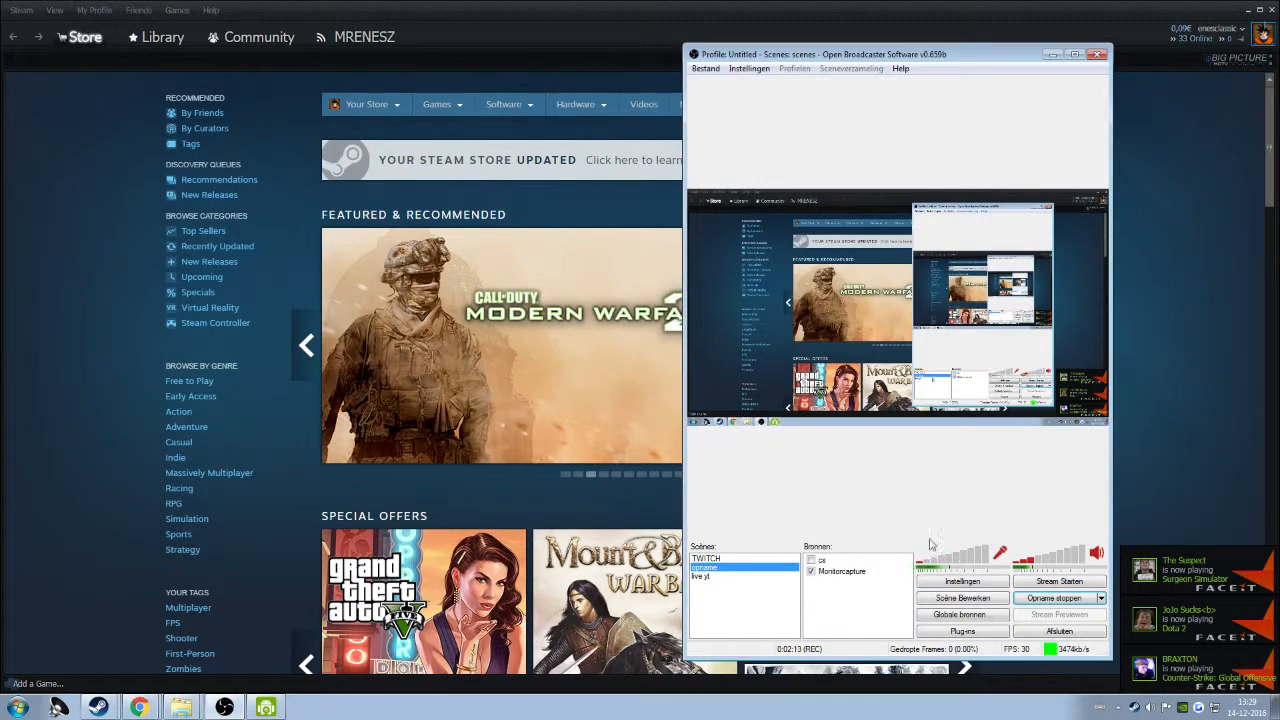